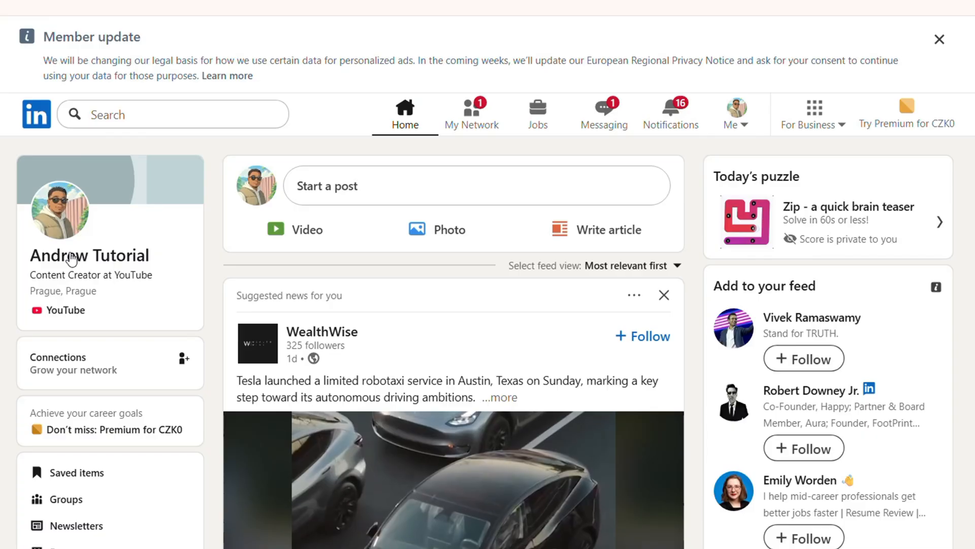
Go to the Andrew (Drew) Tutorial profile from the home feed sidebar card.
click(89, 255)
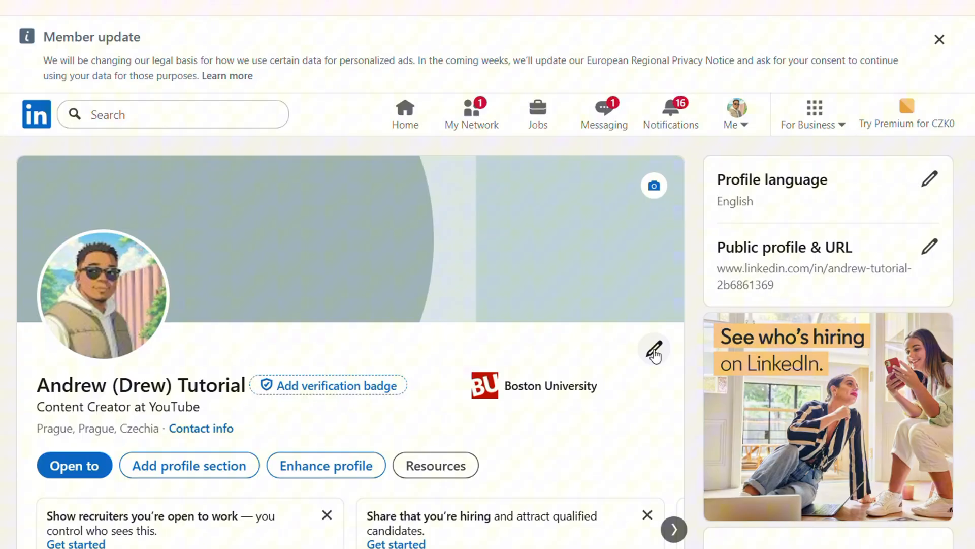
Bring up the Edit intro form and reach its Contact info section.
click(654, 348)
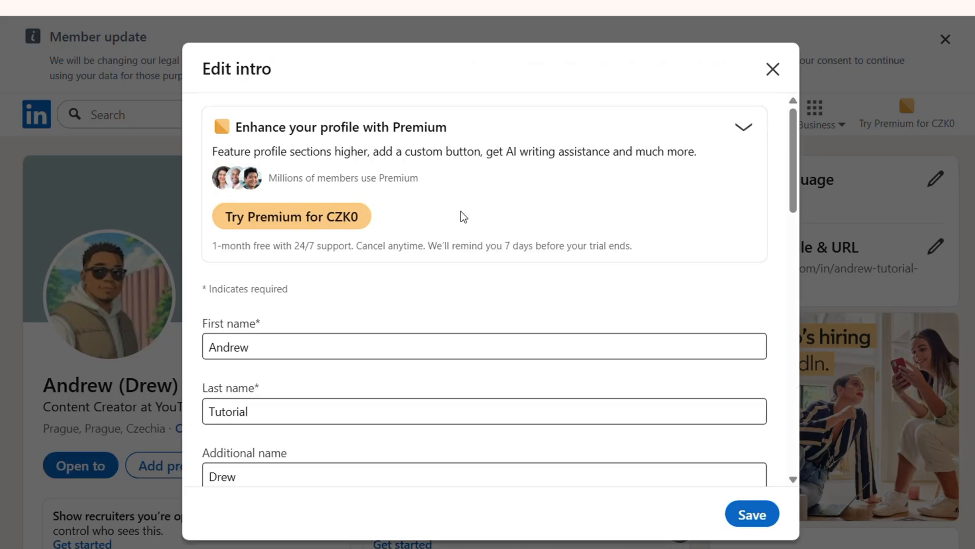
scroll(down, 3)
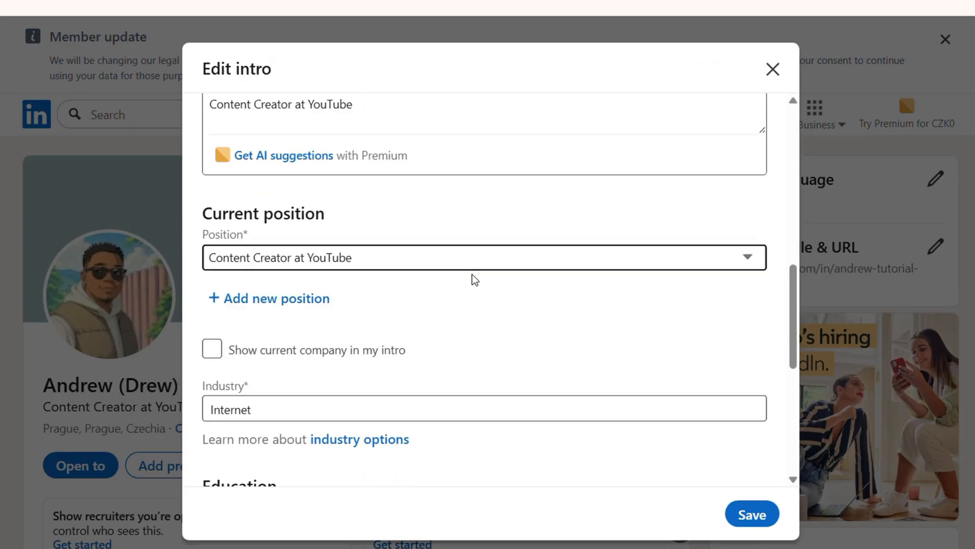
scroll(down, 3)
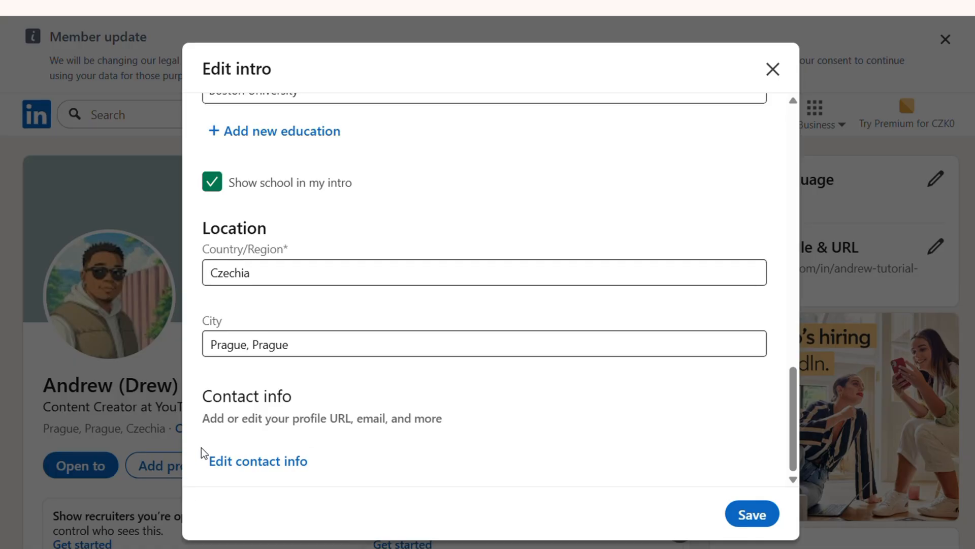
mouse_move(299, 406)
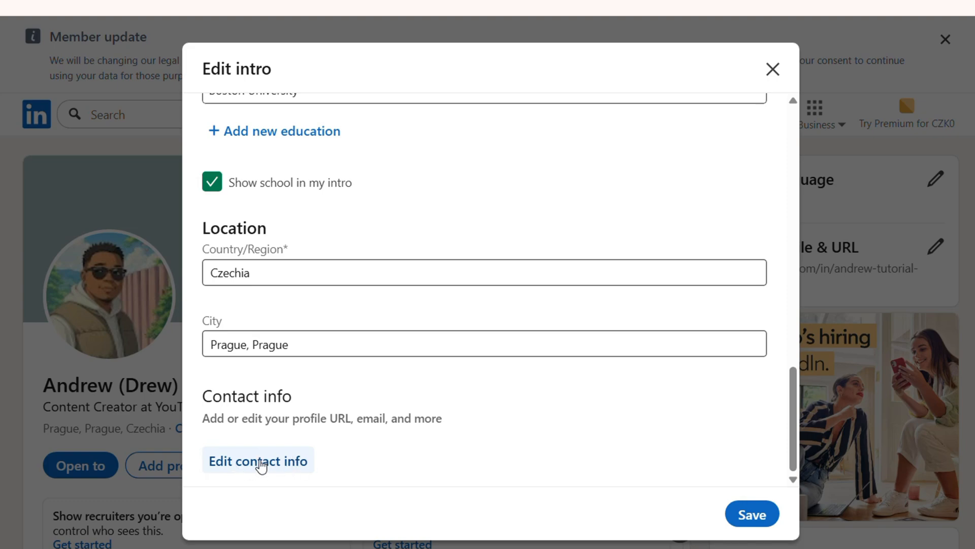
In Edit contact info, add a new empty website entry of type Personal.
click(257, 460)
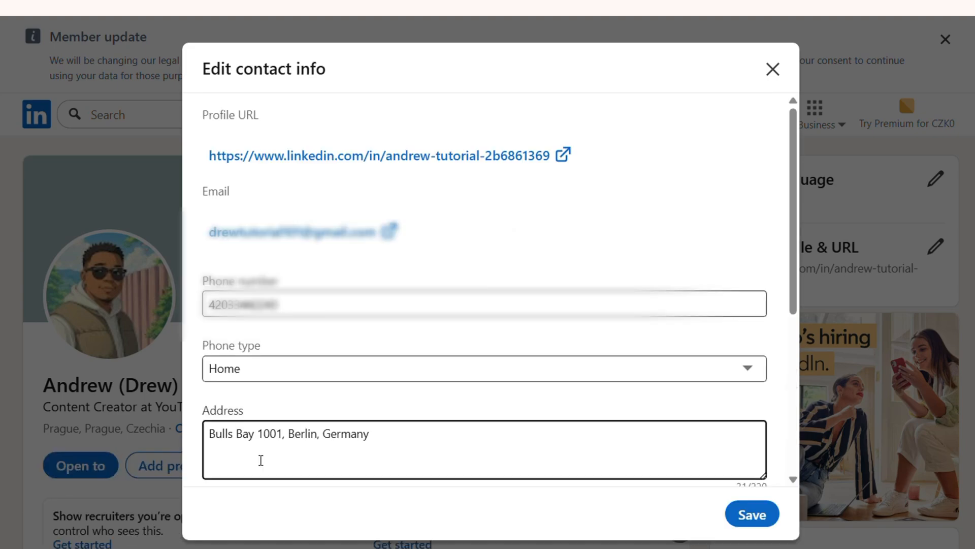
scroll(down, 3)
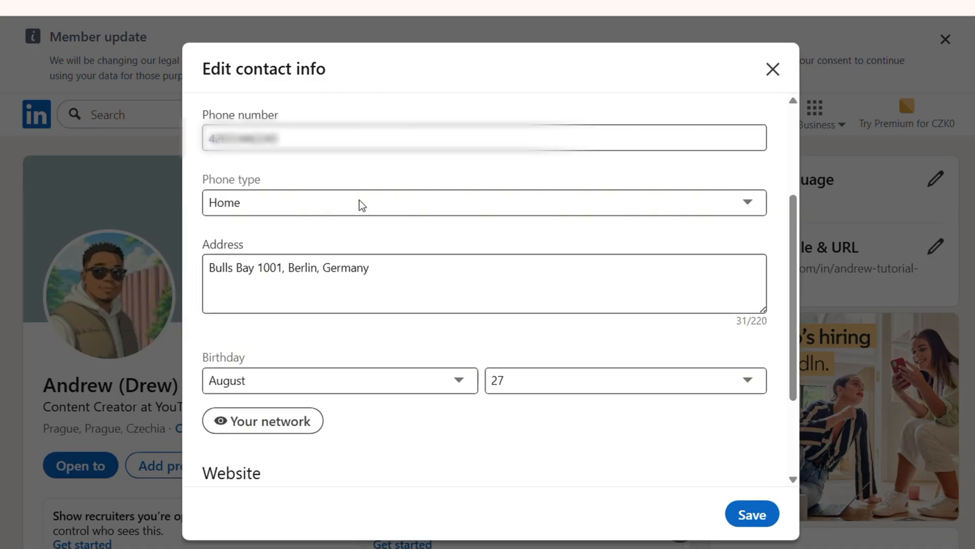
scroll(down, 3)
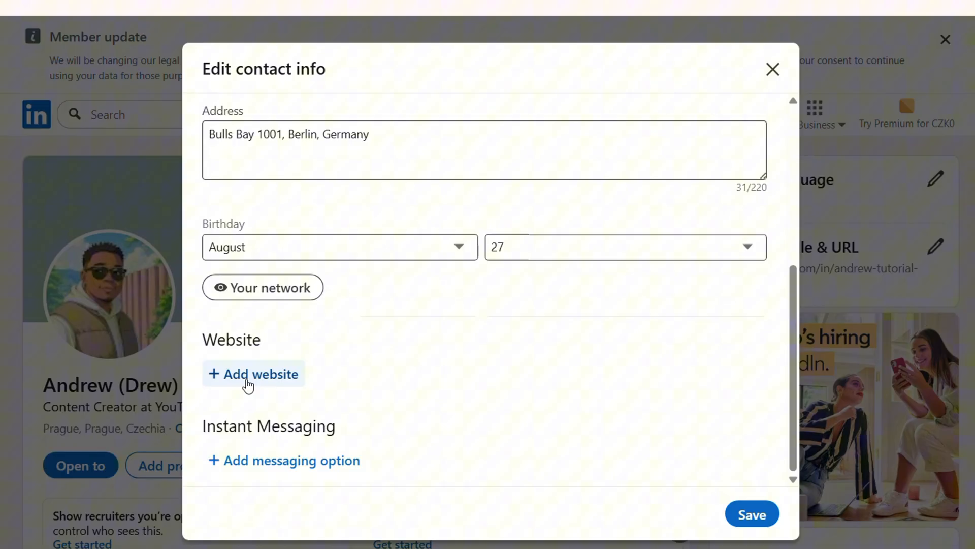
click(253, 374)
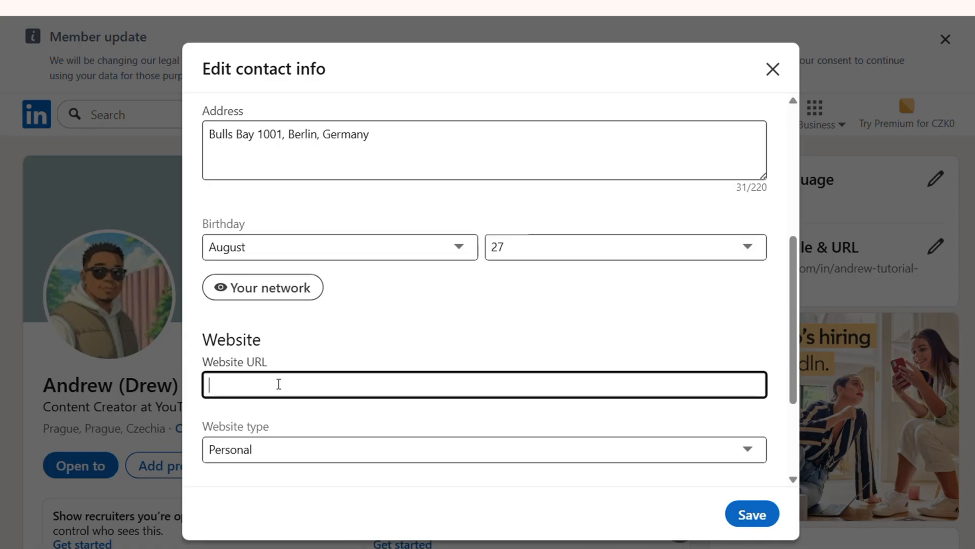
Enter abcd.com as the website URL, correcting the mistyped .con to .com.
text(abcd)
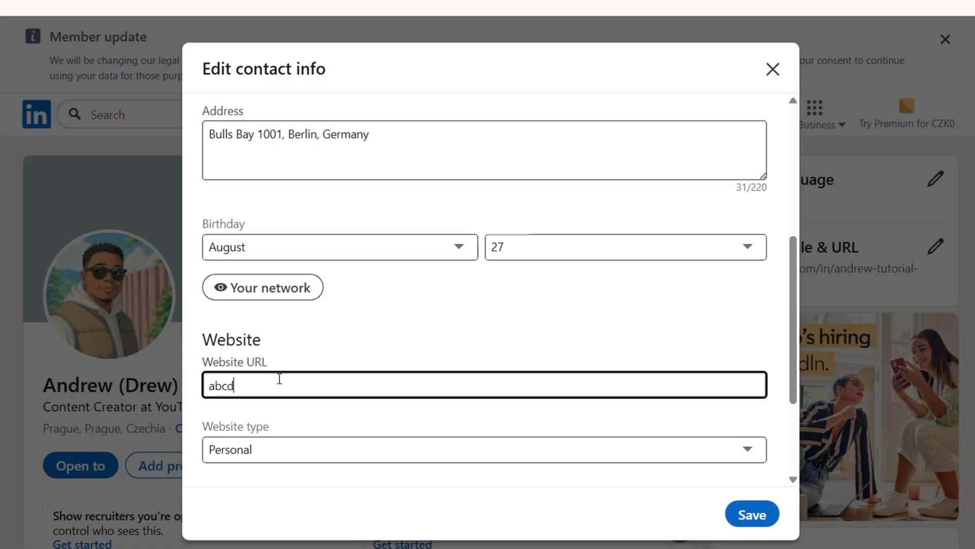
text(.con)
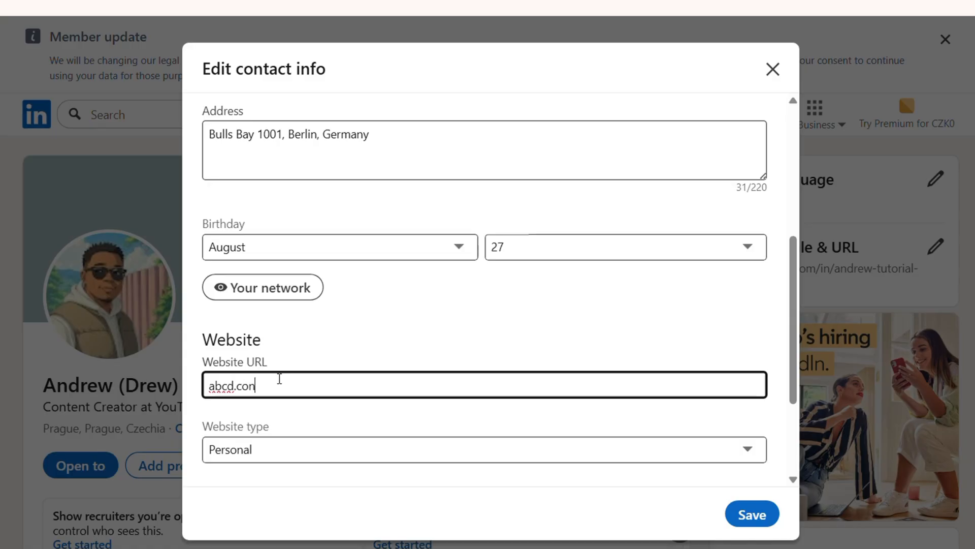
key(Backspace)
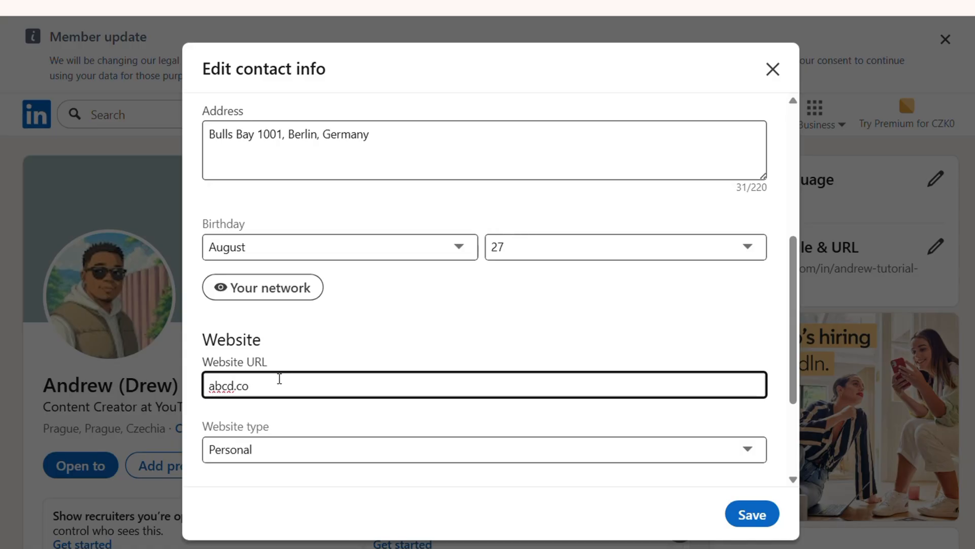
text(m)
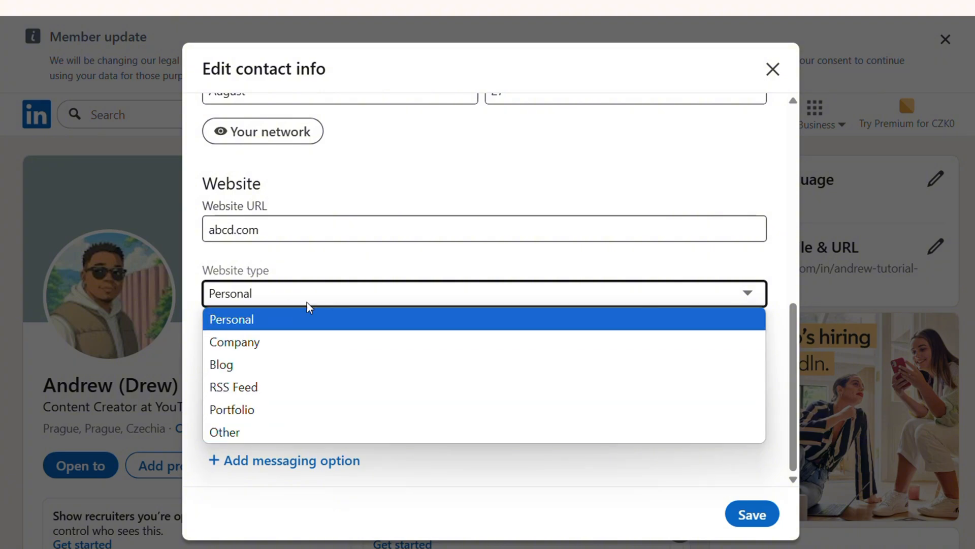
mouse_move(295, 319)
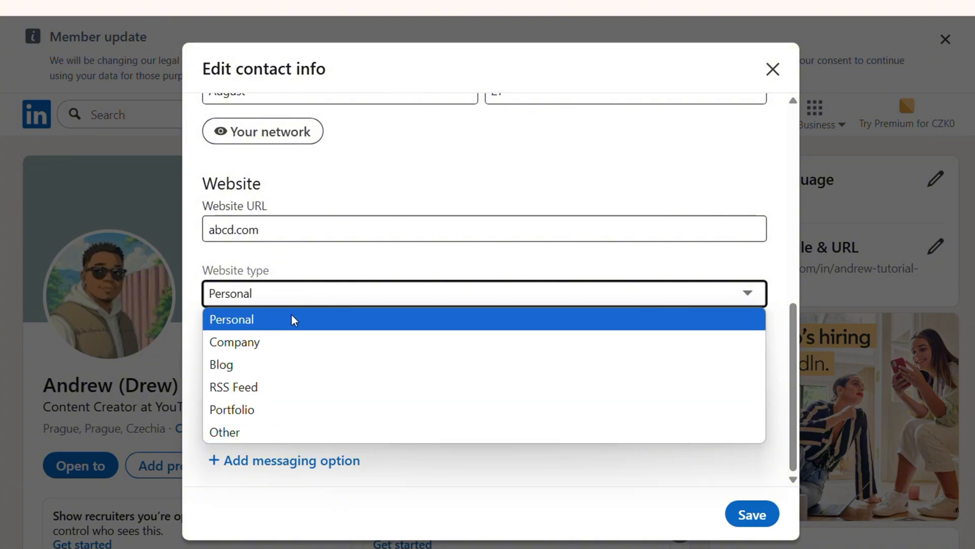
Keep the website type Personal and save the contact info with abcd.com.
click(231, 319)
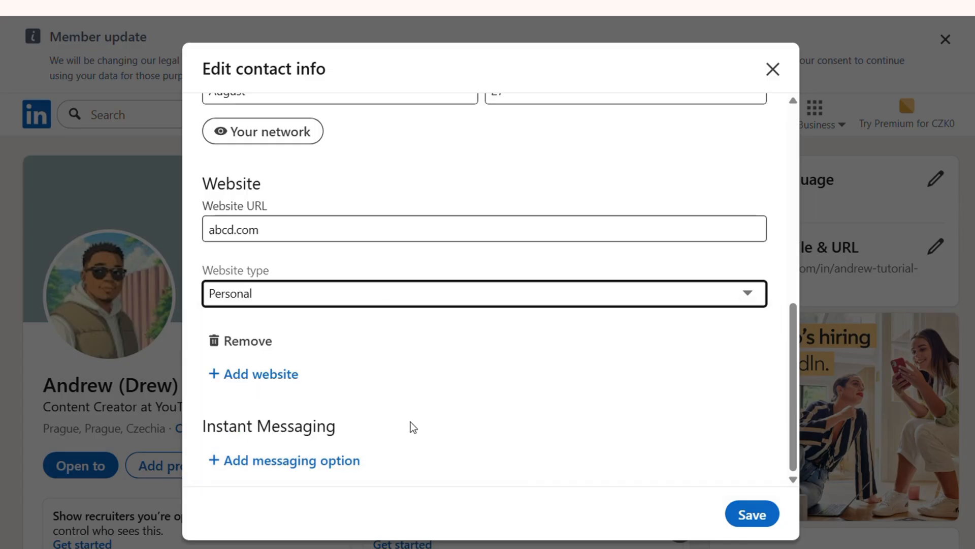
mouse_move(281, 255)
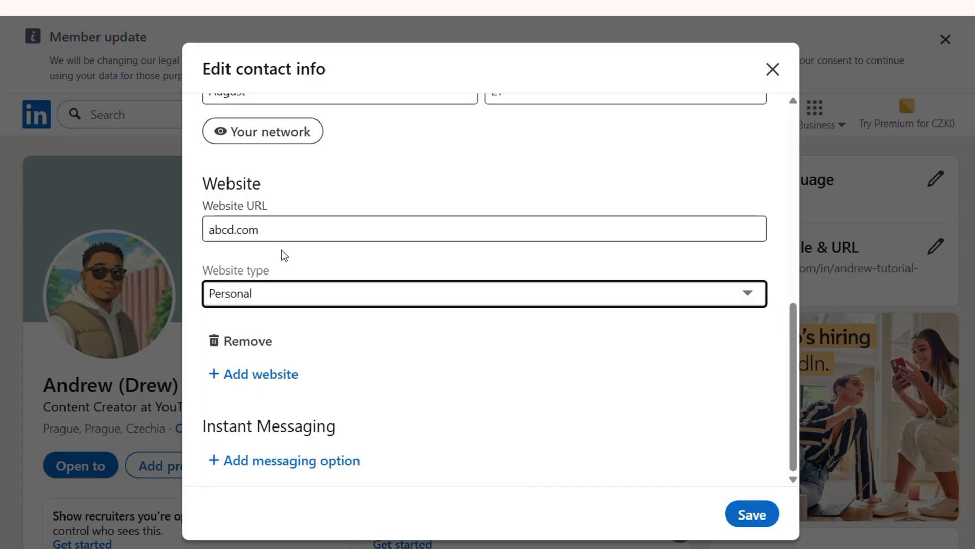
mouse_move(440, 332)
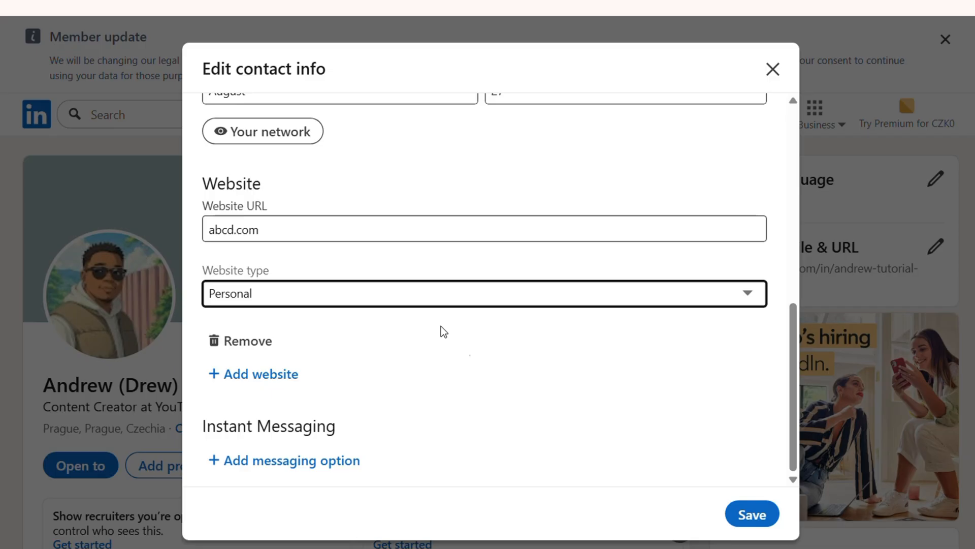
click(751, 514)
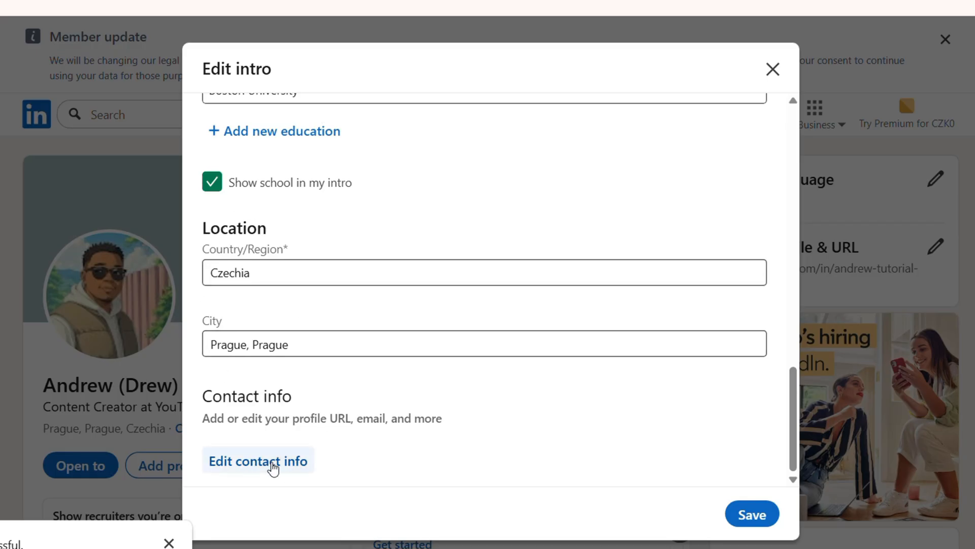
Check in Edit contact info that abcd.com (Personal) is stored, then close it.
click(257, 460)
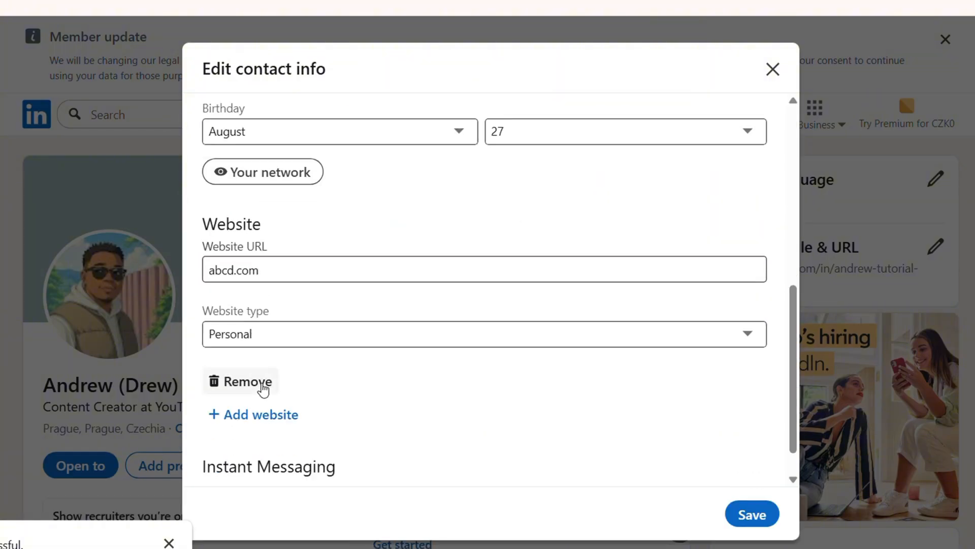
mouse_move(302, 375)
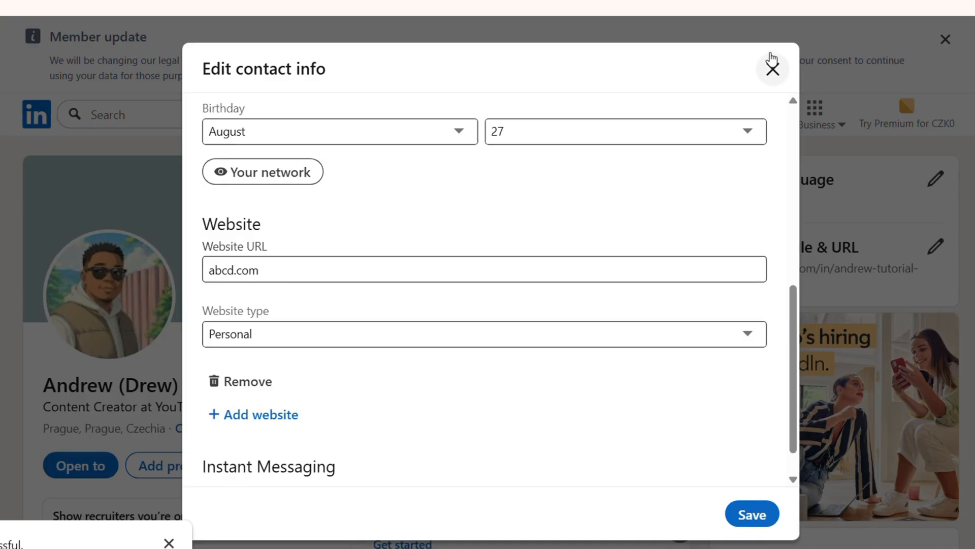
click(772, 68)
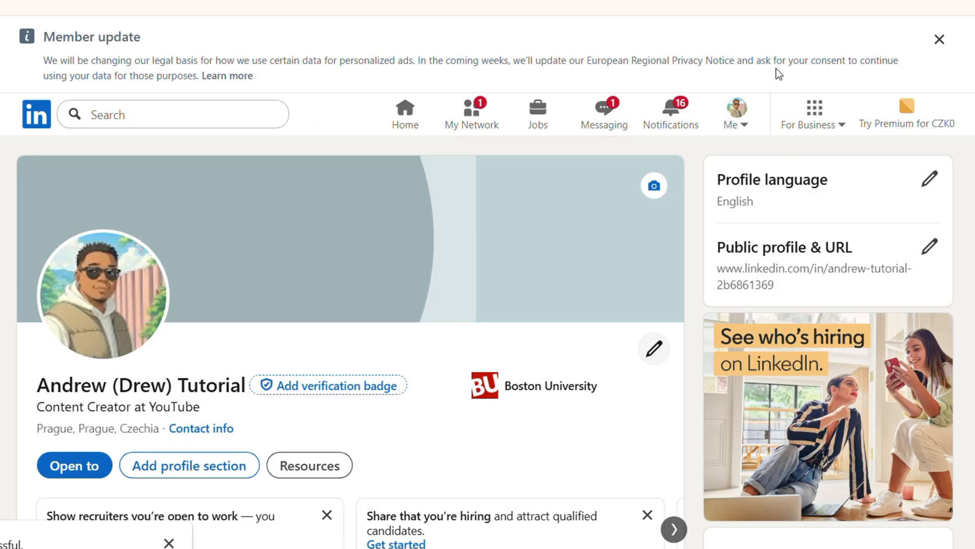
mouse_move(444, 309)
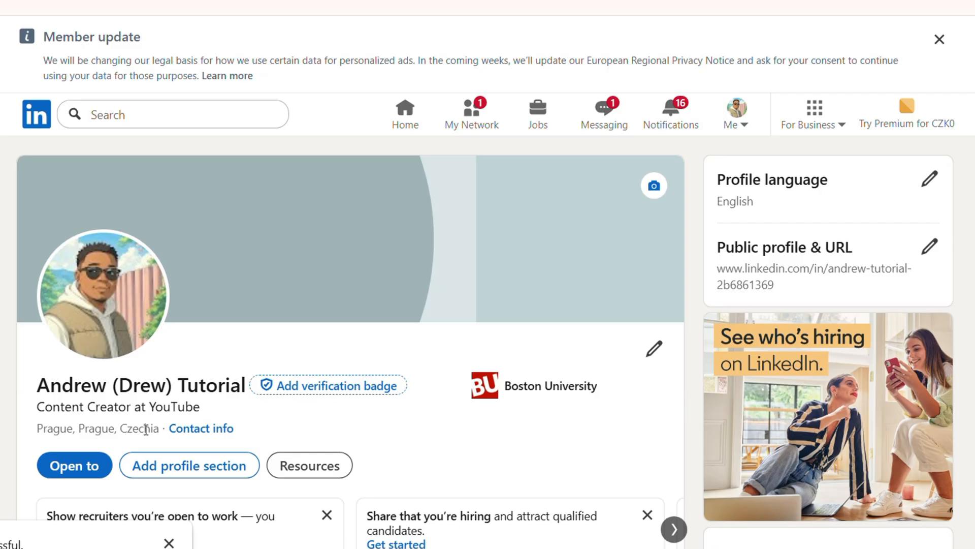
mouse_move(201, 428)
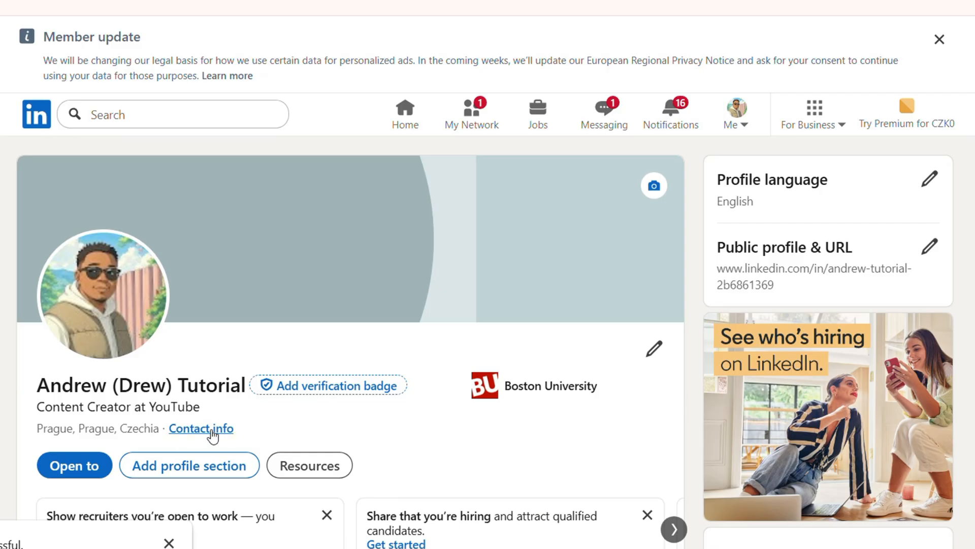
View the profile's Contact info showing abcd.com (Personal), then return to editing its Website section.
click(201, 427)
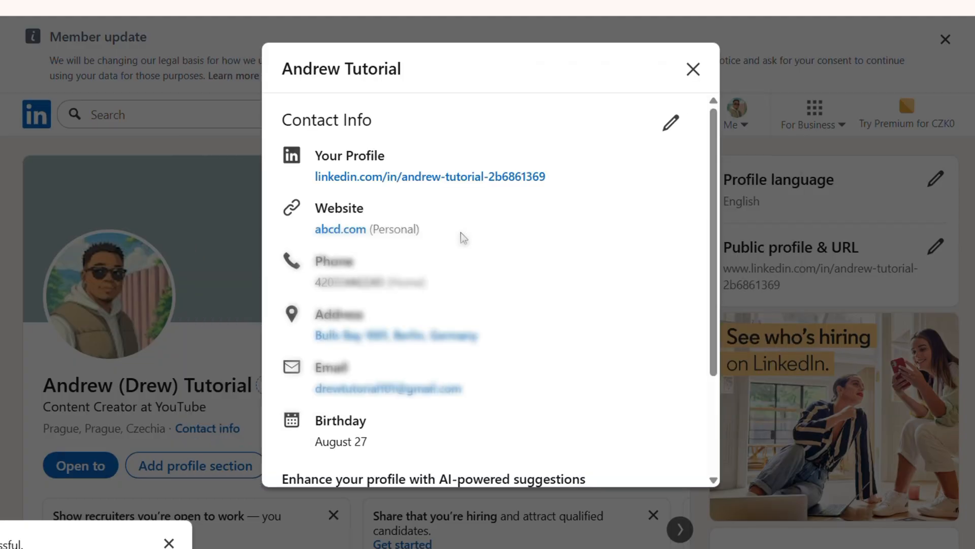
mouse_move(323, 224)
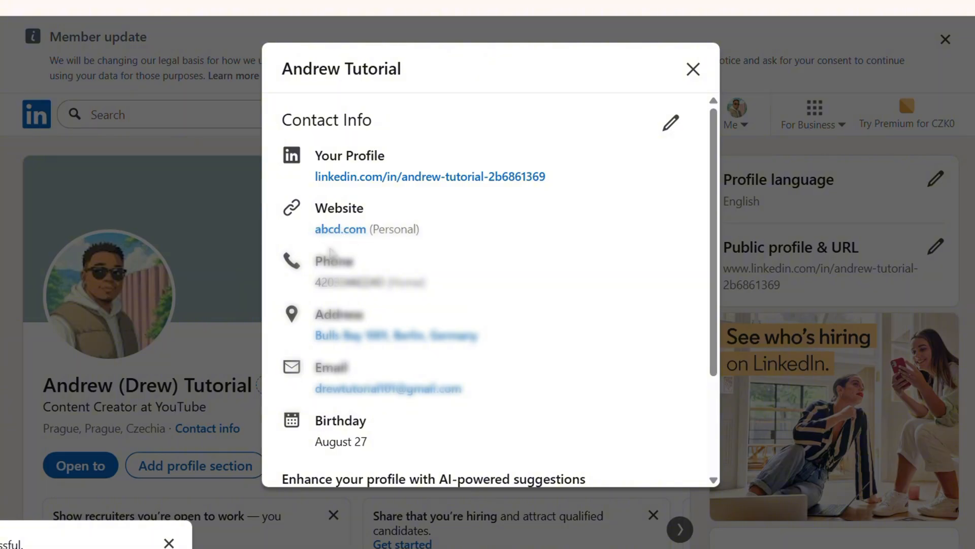
mouse_move(429, 177)
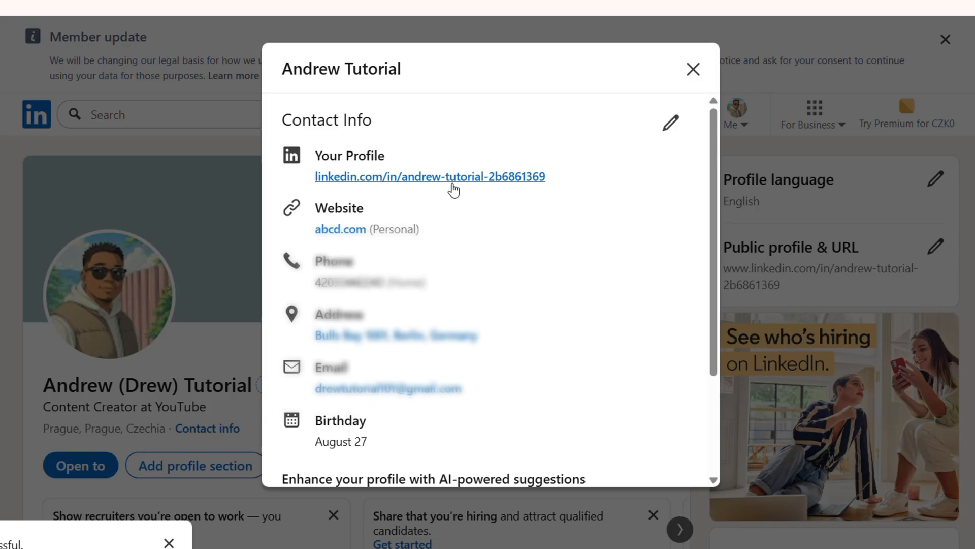
mouse_move(670, 123)
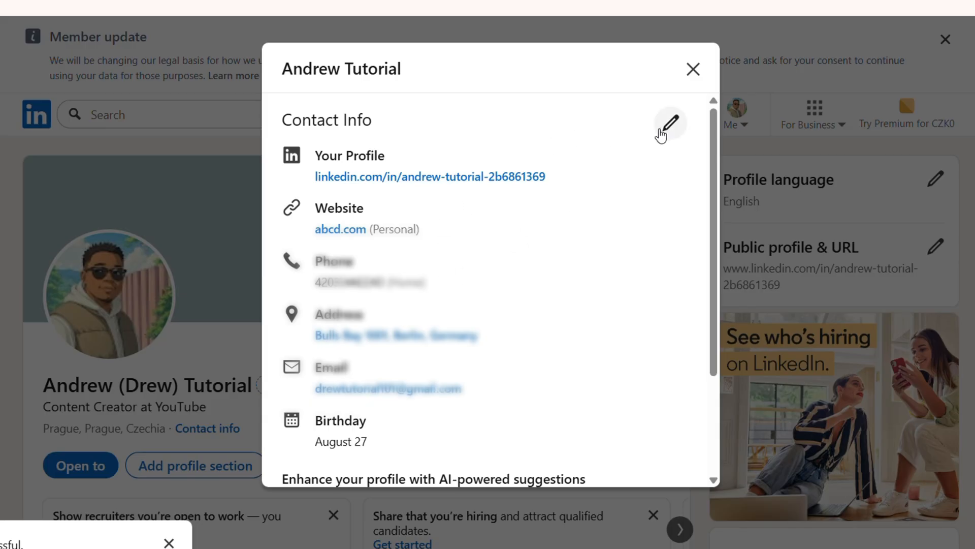
click(669, 123)
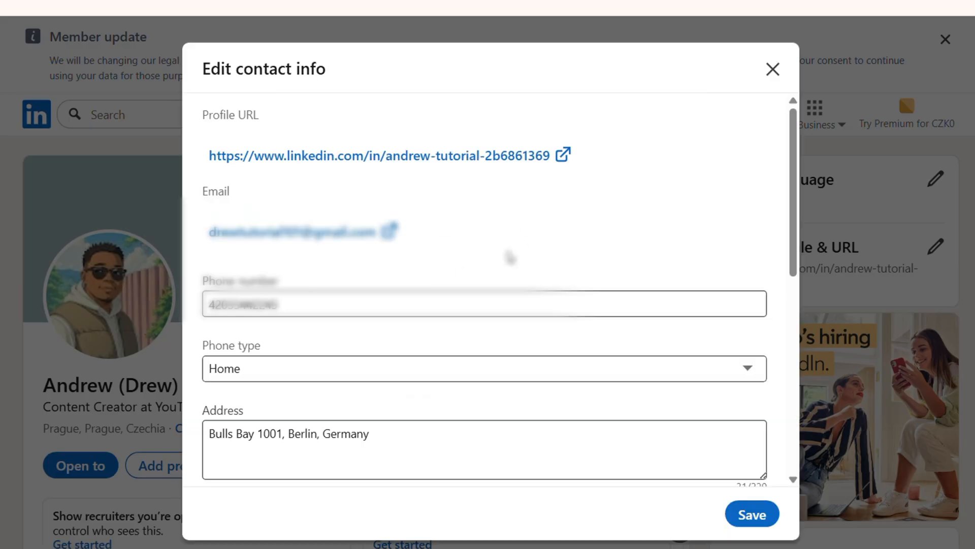
scroll(down, 3)
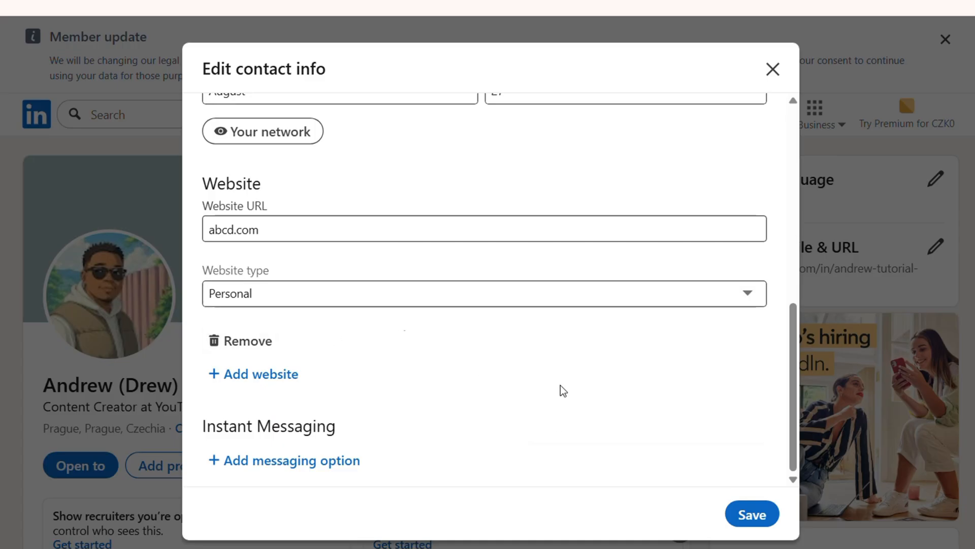